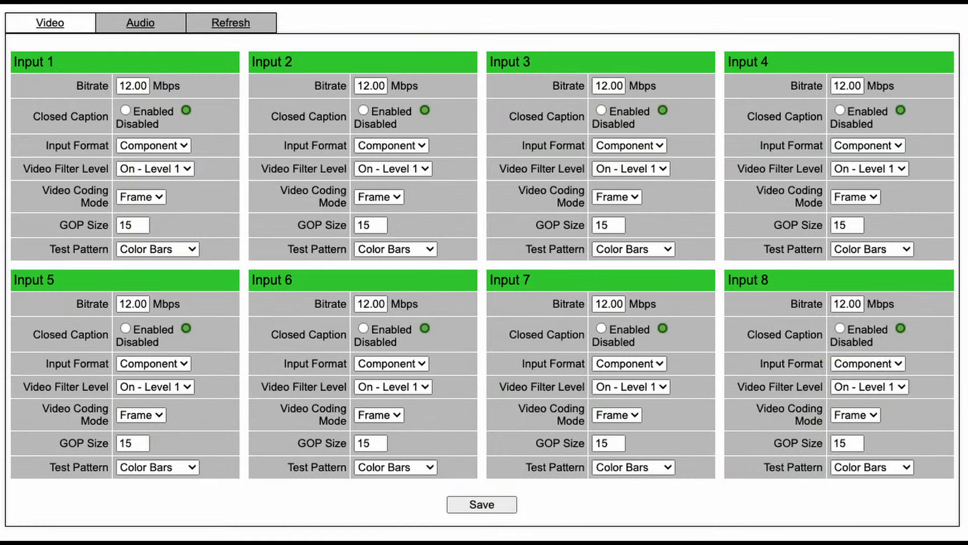
# Show the QAM parameters page: channel 12 at 207MHz, 40 dBmV, 256B, locked.
pyautogui.click(140, 23)
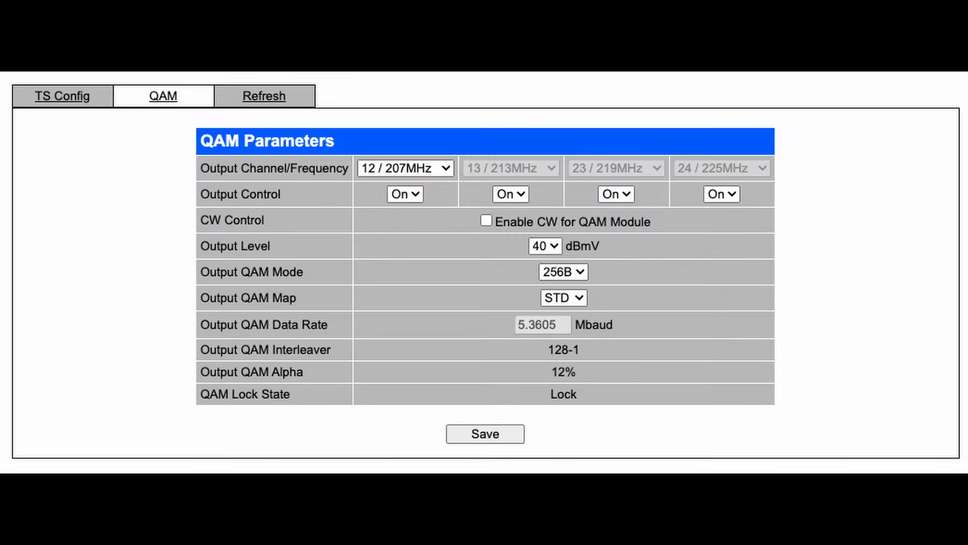
# Bring up the RealVNC view of piTV-3 with VLC playing gate-TV.
pyautogui.click(141, 55)
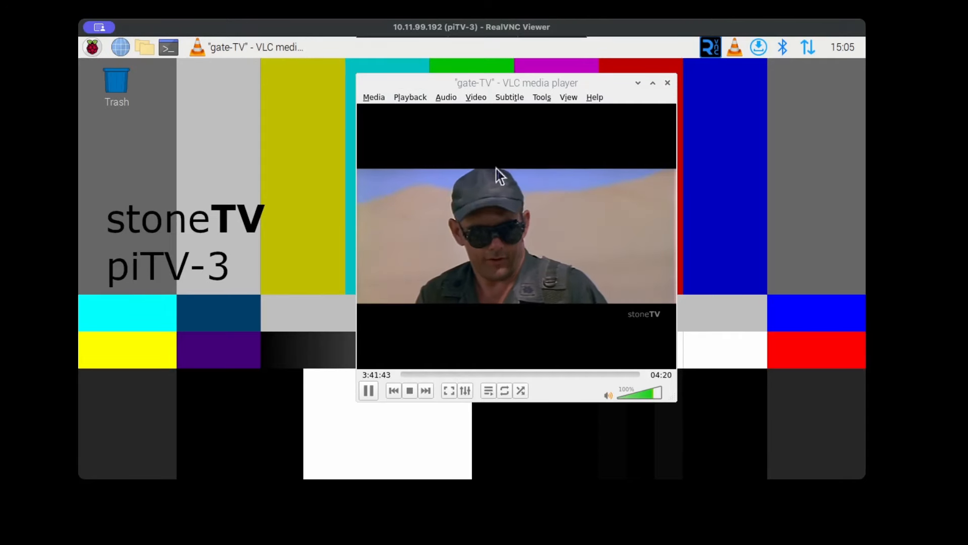
# Go to the ErsatzTV GitHub repository README in the browser.
pyautogui.click(373, 97)
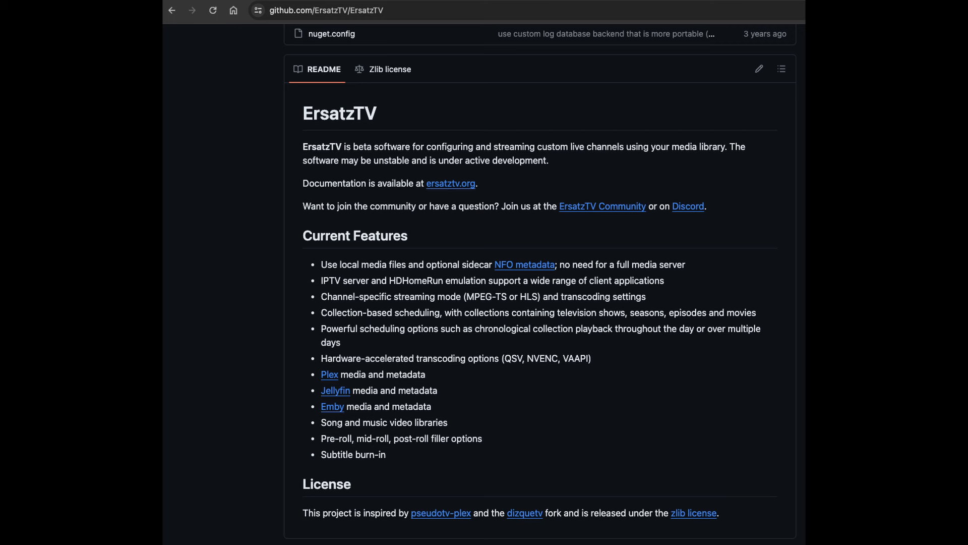
pyautogui.click(451, 183)
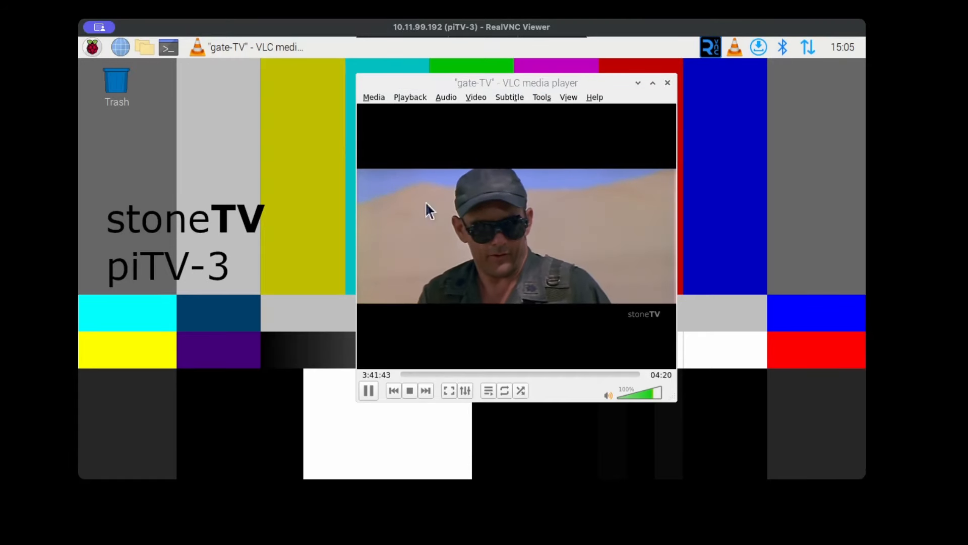
pyautogui.click(373, 97)
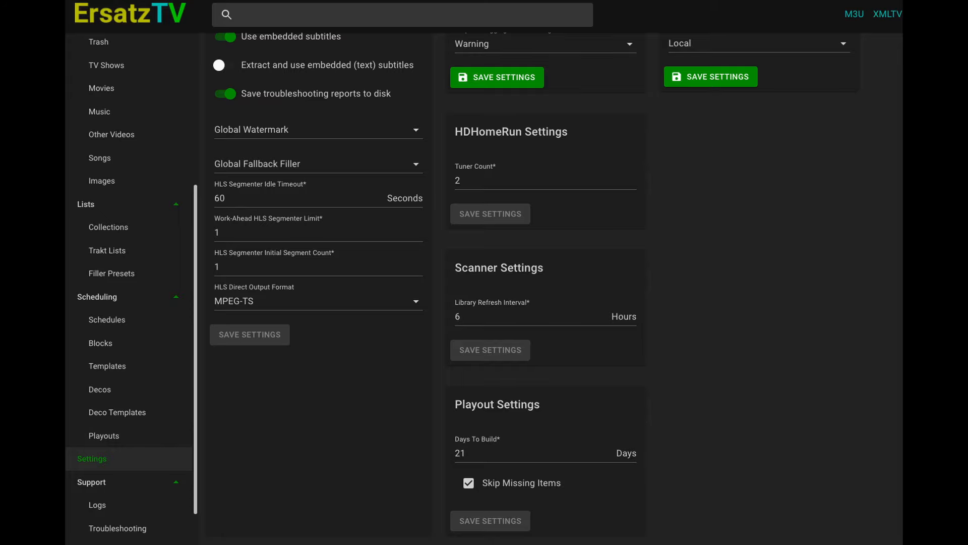
pyautogui.click(104, 435)
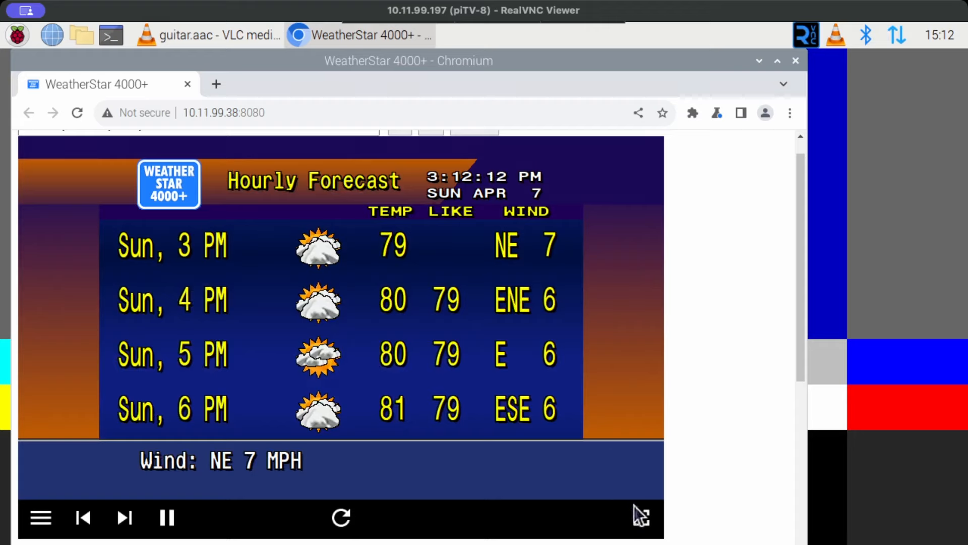
# Put WeatherStar 4000+'s Sunday hourly forecast into full screen on piTV-8.
pyautogui.click(640, 517)
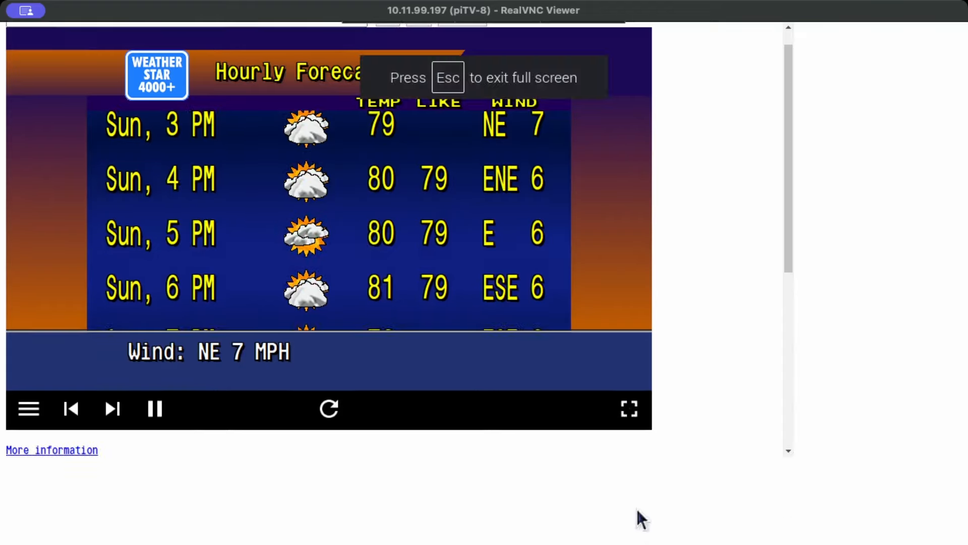